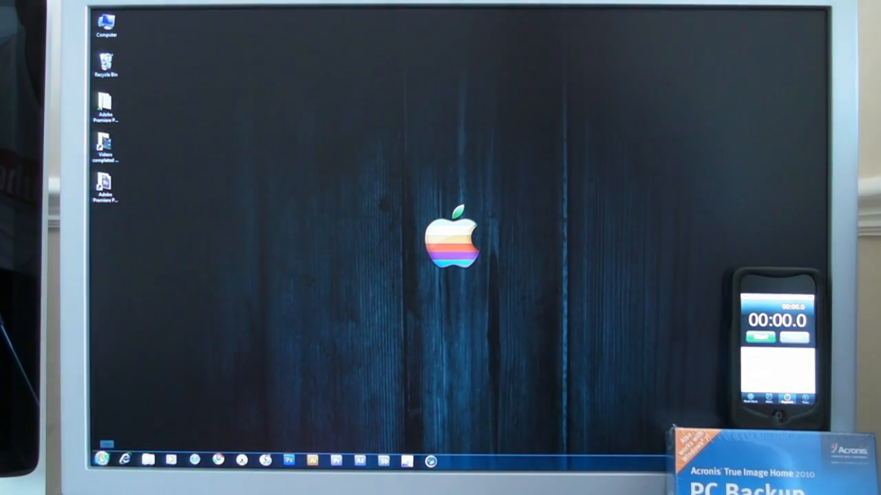
Restart the computer from the Start menu and let it boot to the login screen
{"action": "left_click", "coordinate": [103, 473]}
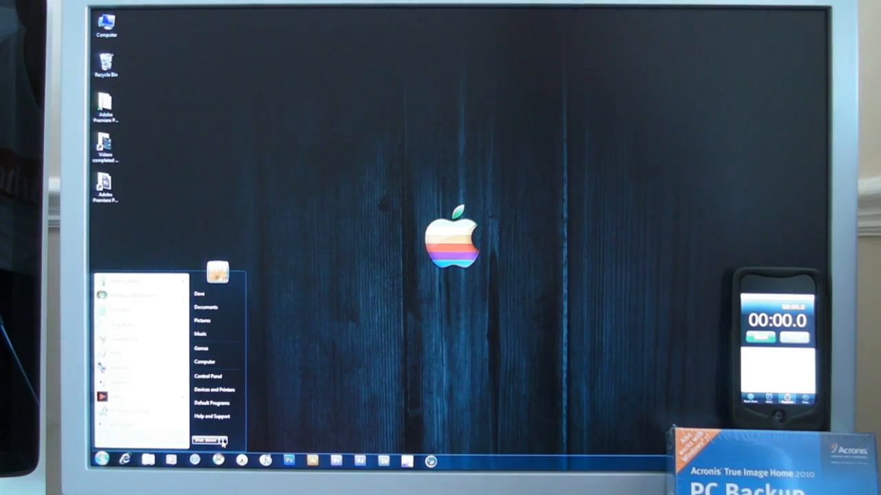
{"action": "left_click", "coordinate": [105, 457]}
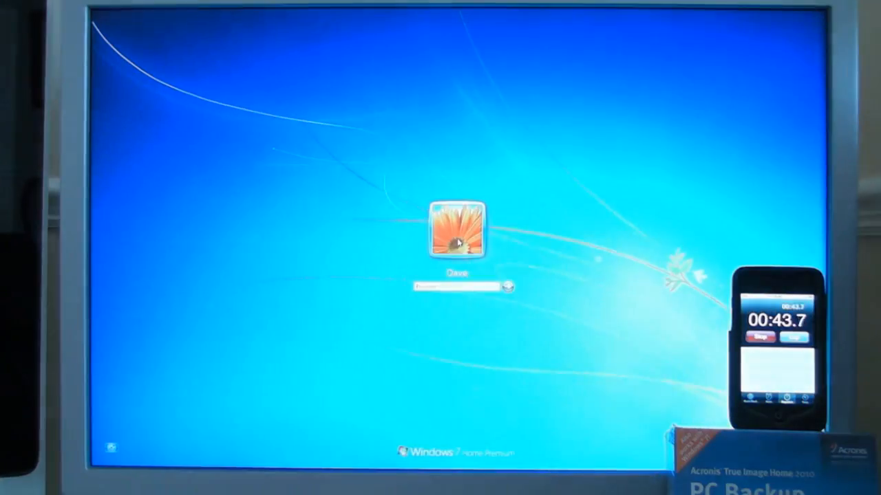
Enter the account password and log on to the desktop
{"action": "type", "text": "••••"}
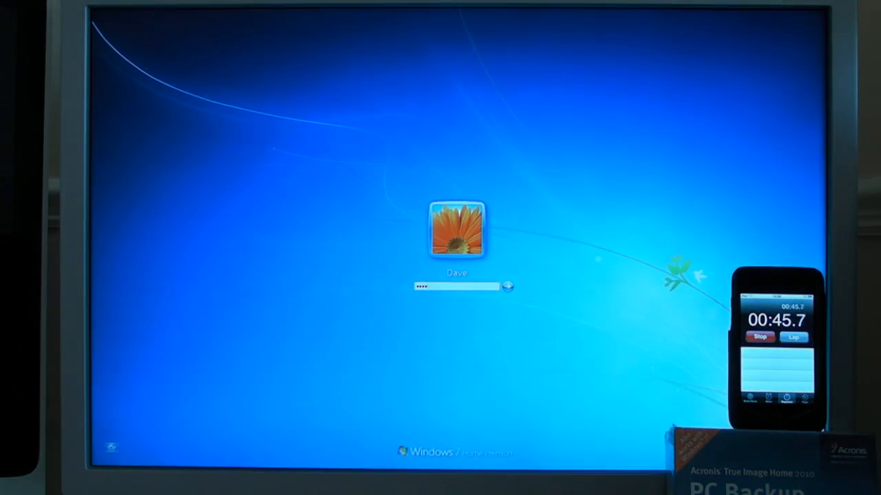
{"action": "left_click", "coordinate": [509, 285]}
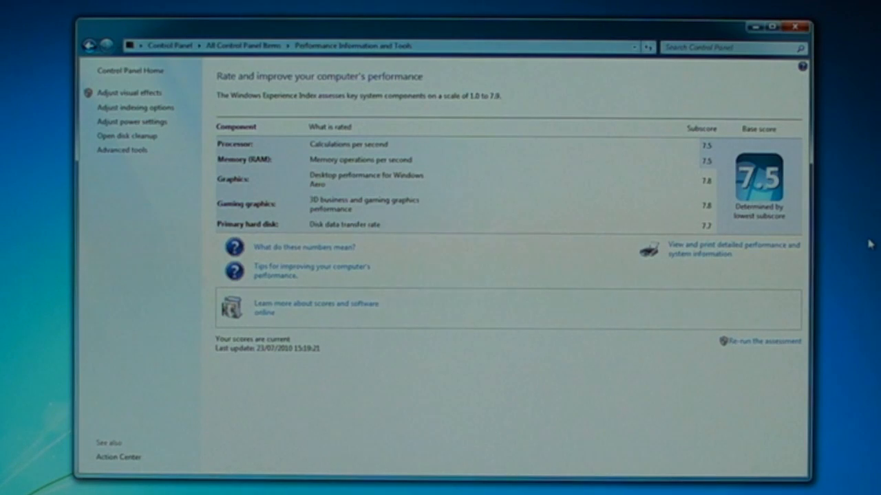
{"action": "mouse_move", "coordinate": [856, 251]}
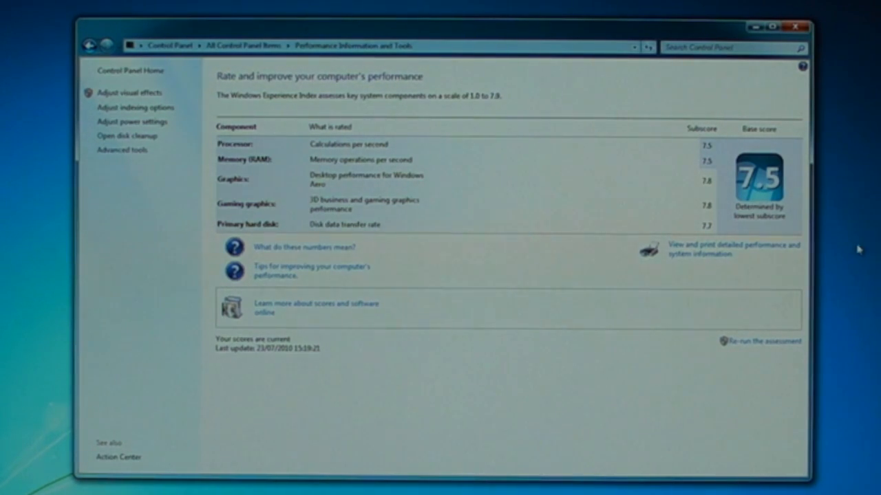
{"action": "mouse_move", "coordinate": [364, 239]}
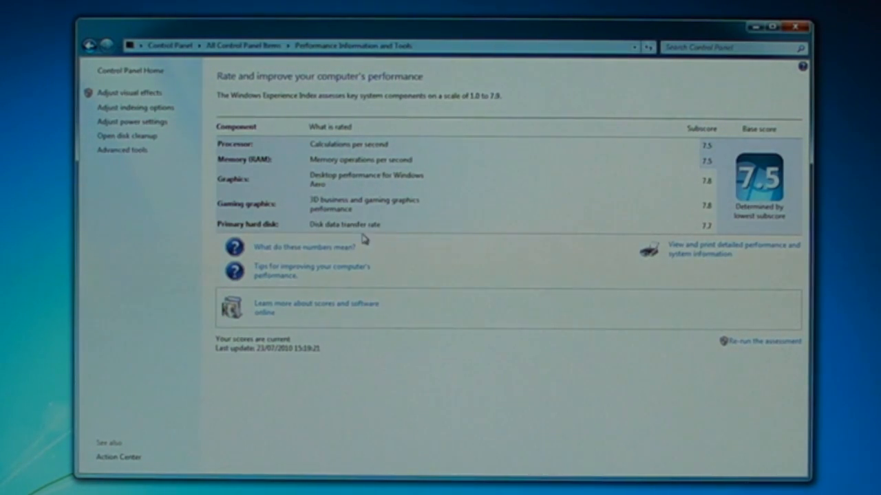
{"action": "mouse_move", "coordinate": [718, 239]}
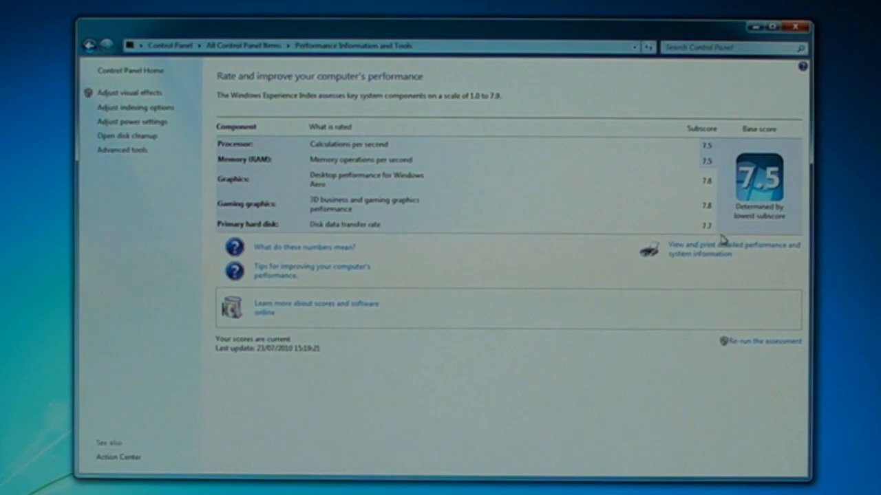
{"action": "mouse_move", "coordinate": [720, 223]}
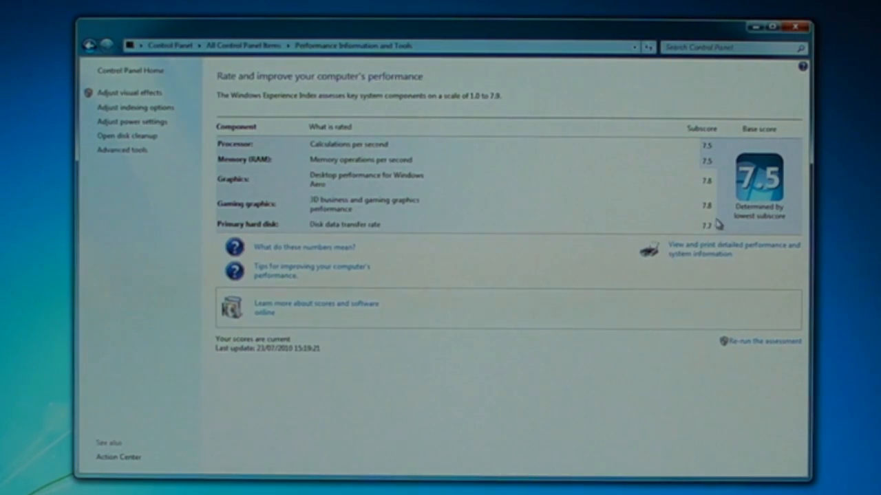
{"action": "mouse_move", "coordinate": [785, 236]}
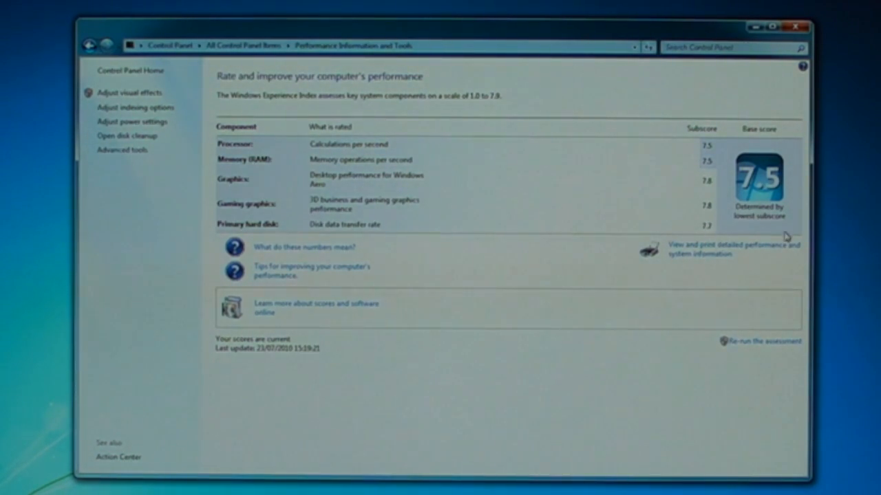
{"action": "mouse_move", "coordinate": [844, 248]}
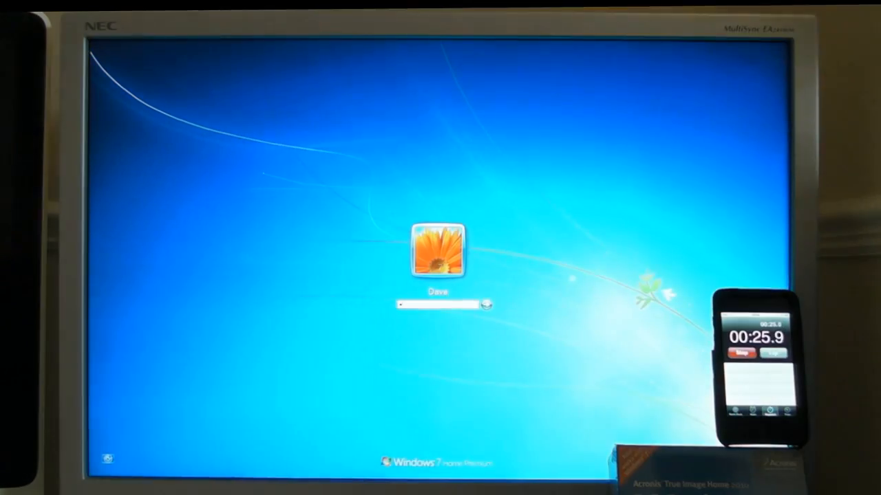
Enter the account password at the login screen after the 26-second restart
{"action": "type", "text": "password"}
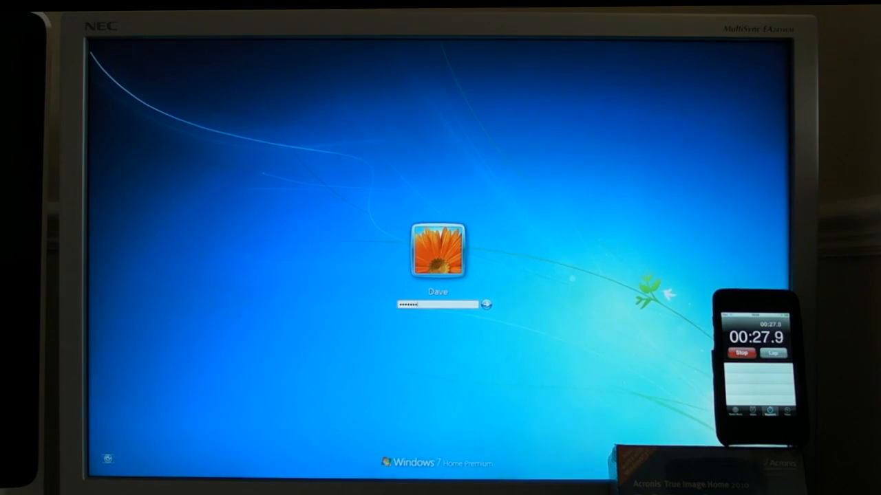